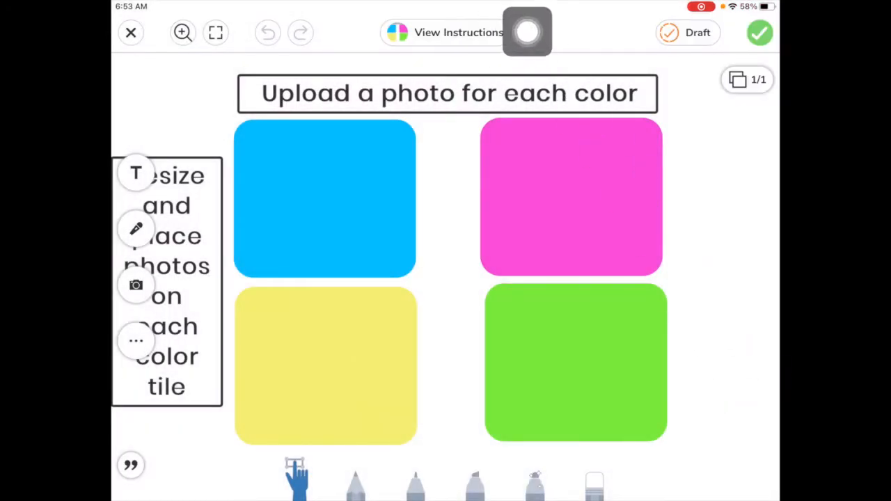
Step: Review the activity instructions and return to the scavenger hunt page
left_click(458, 32)
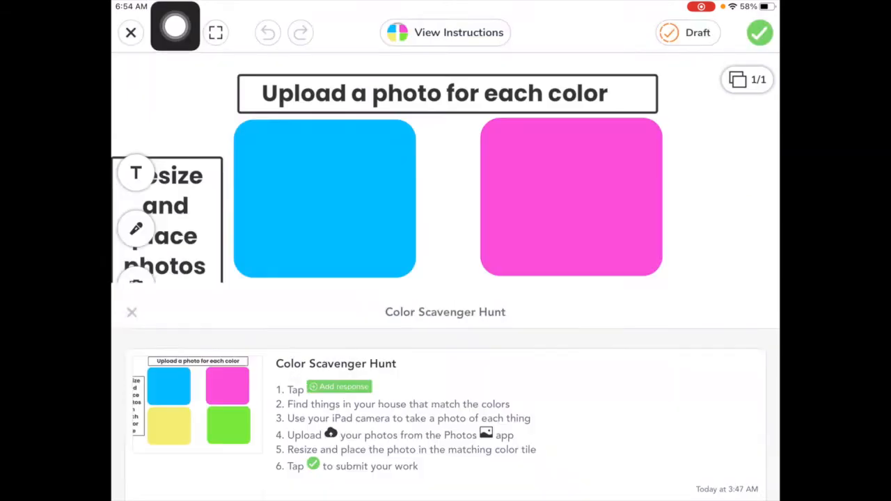
left_click(131, 312)
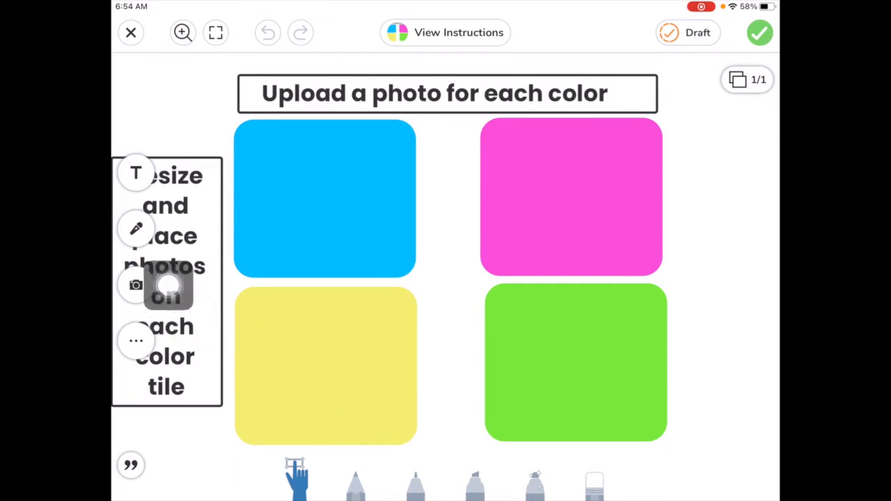
Step: Choose Upload from Photos to show the device photo library
left_click(135, 284)
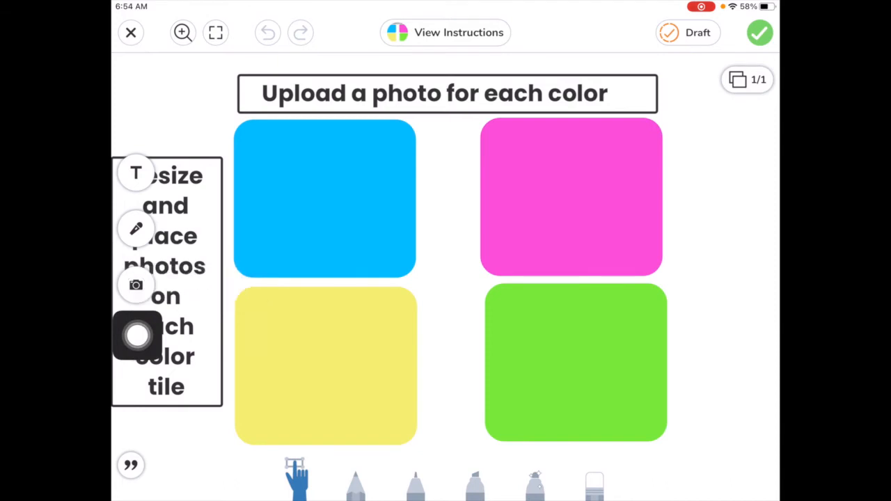
left_click(136, 285)
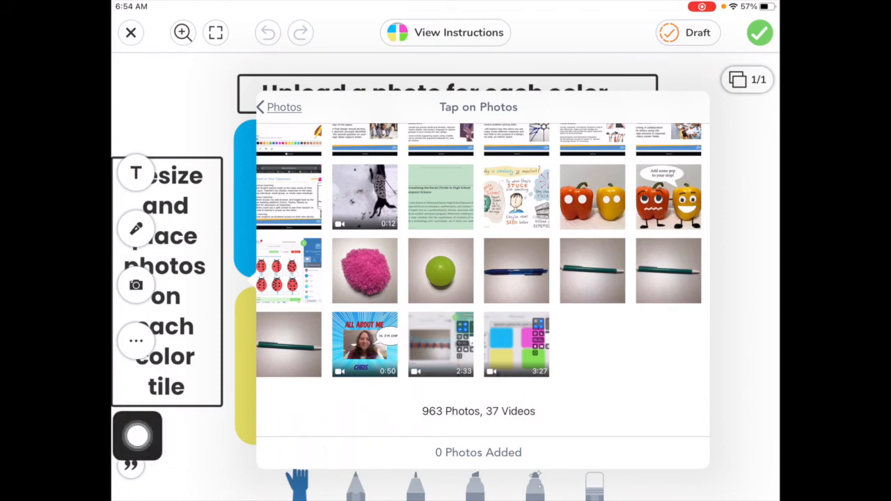
Step: Add the pink pom-pom, green ball, blue pen and green pen photos to the page
left_click(365, 270)
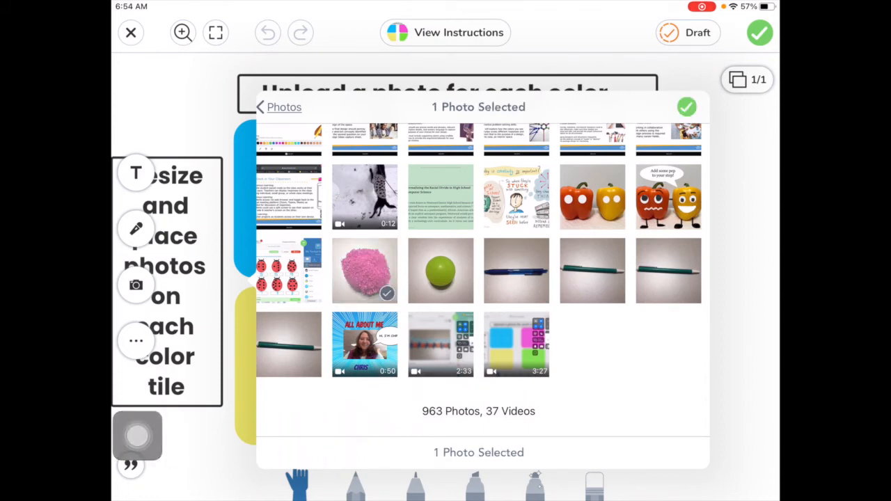
left_click(440, 270)
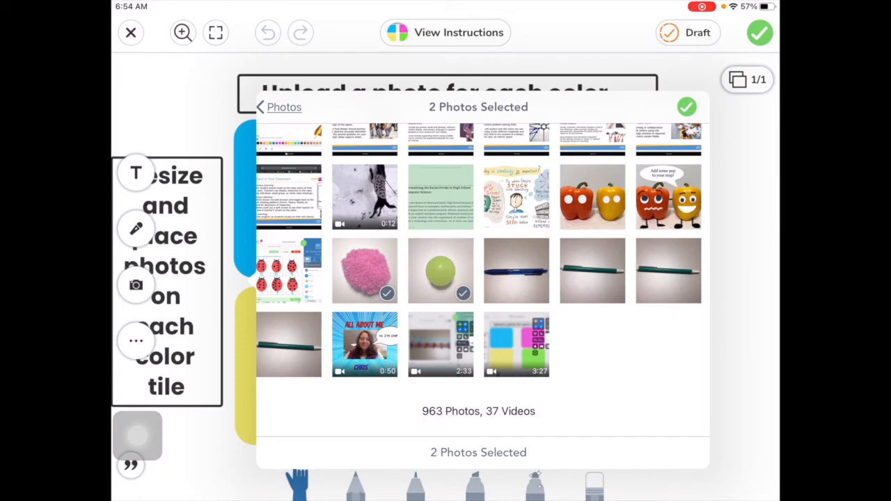
left_click(515, 270)
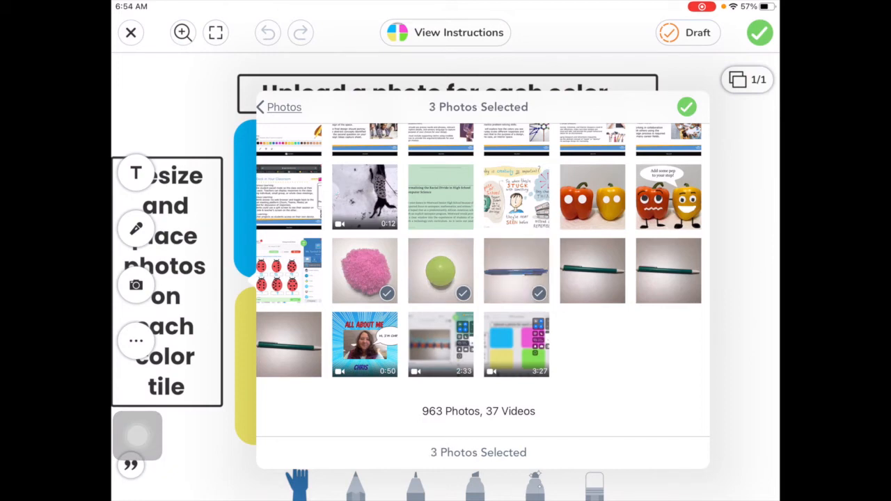
left_click(591, 270)
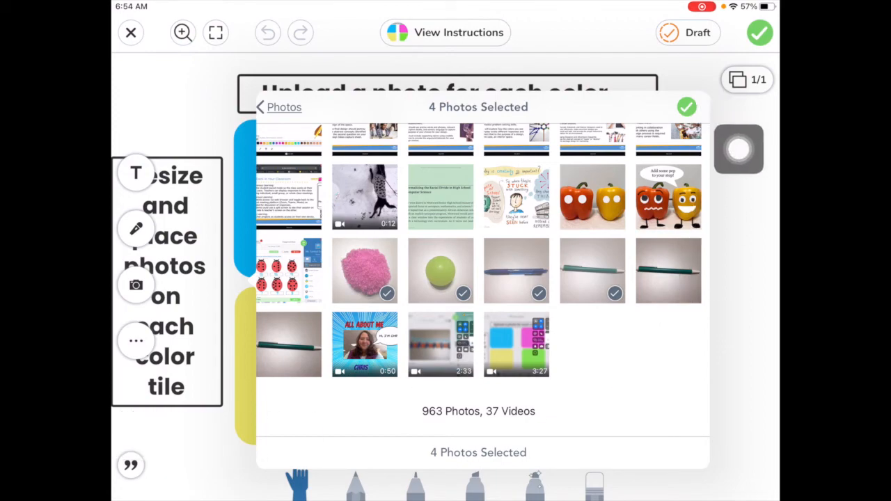
left_click(686, 107)
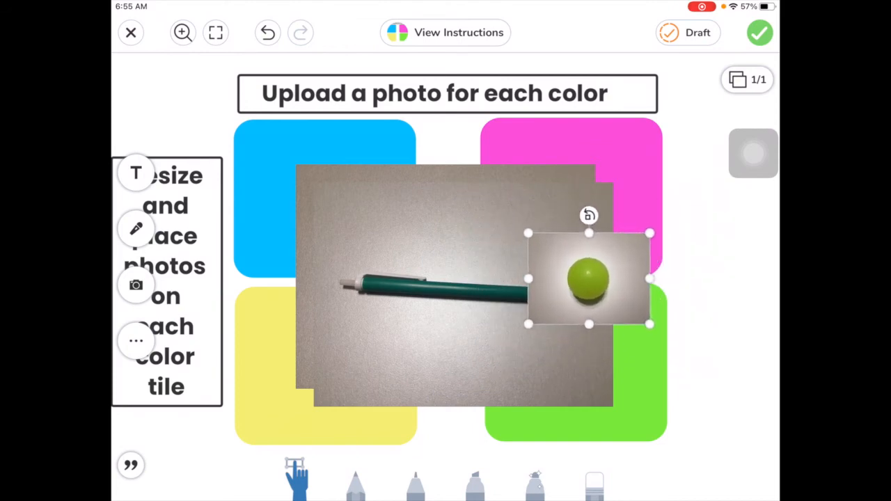
Step: Move the green ball photo onto the yellow tile and enlarge it to fit
left_click_drag(588, 278, 284, 357)
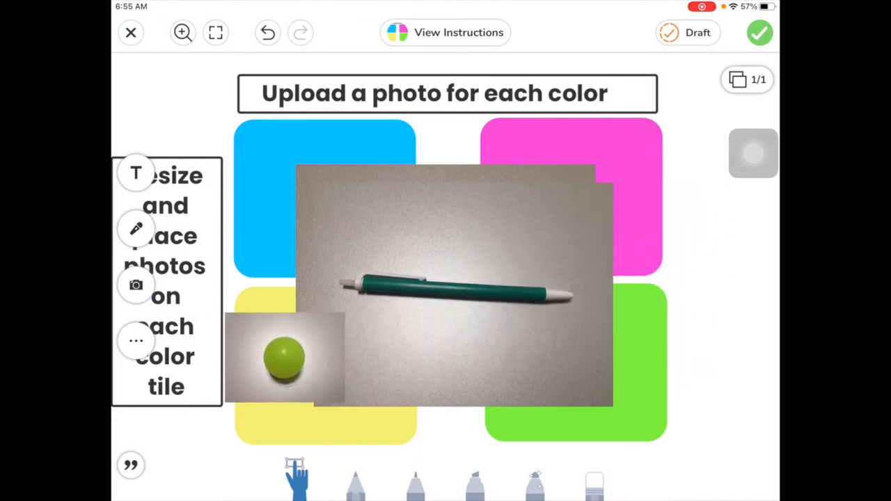
left_click_drag(284, 357, 325, 381)
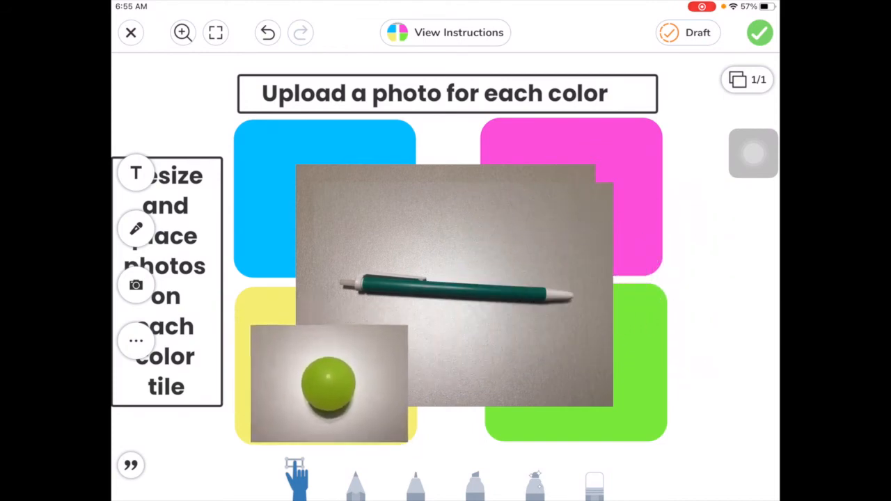
left_click(327, 376)
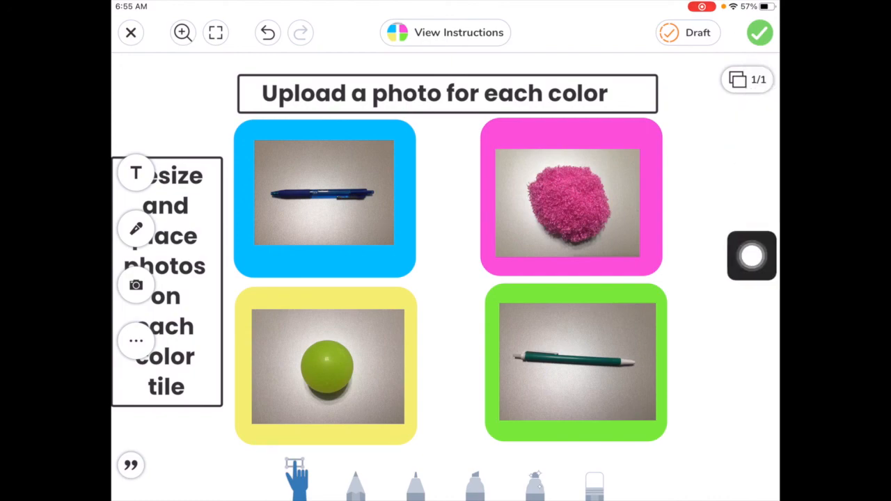
Step: Submit the finished scavenger hunt to the Seesaw journal
left_click(759, 33)
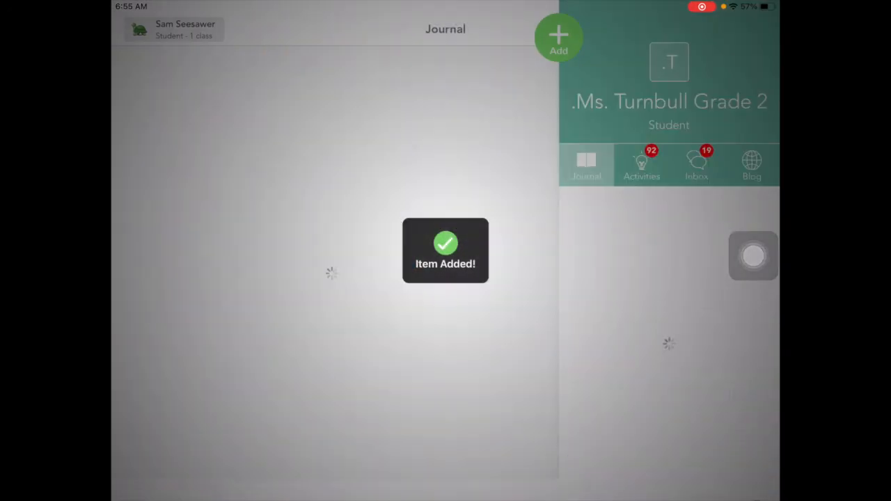